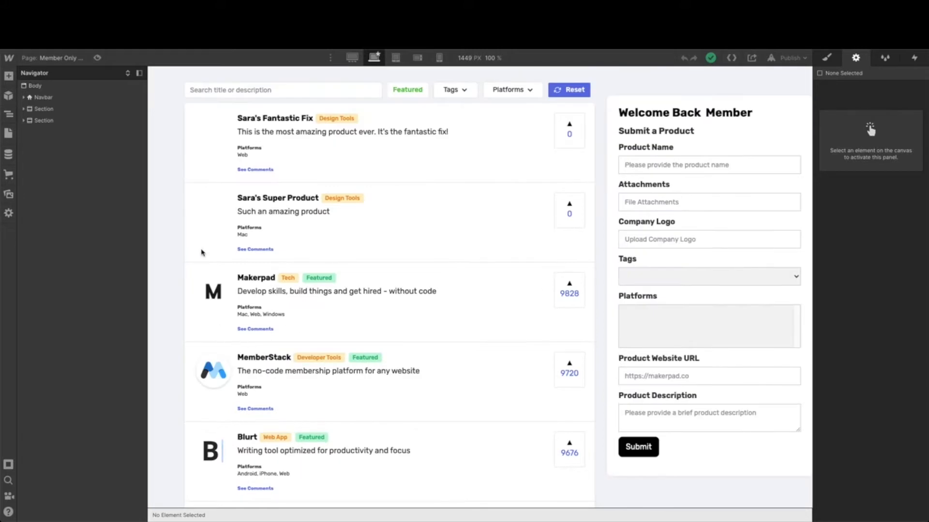
{"action": "mouse_move", "coordinate": [415, 334]}
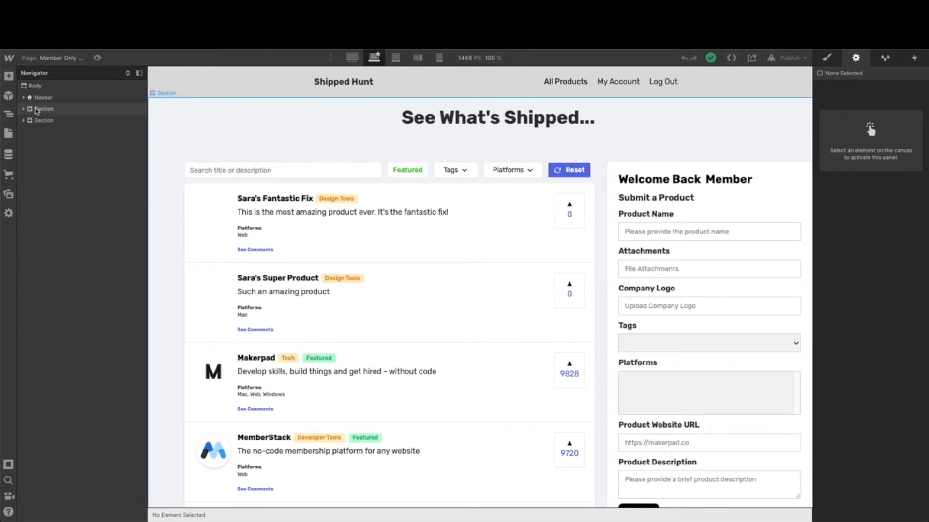
Navigate from the Member Only Home page to the Products Template collection page
{"action": "left_click", "coordinate": [42, 109]}
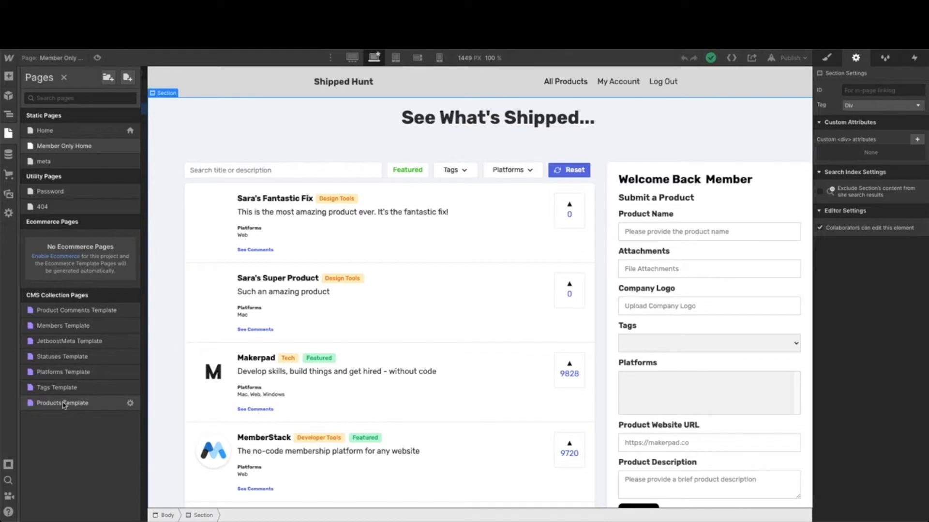
{"action": "left_click", "coordinate": [62, 402]}
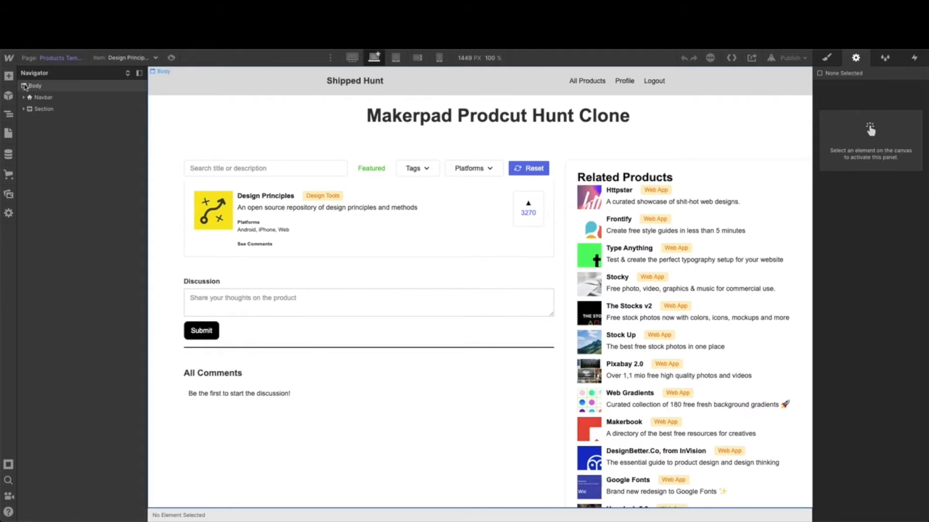
Expand Body > Section > Page > Main Container to reveal the Product Container
{"action": "left_click", "coordinate": [35, 86]}
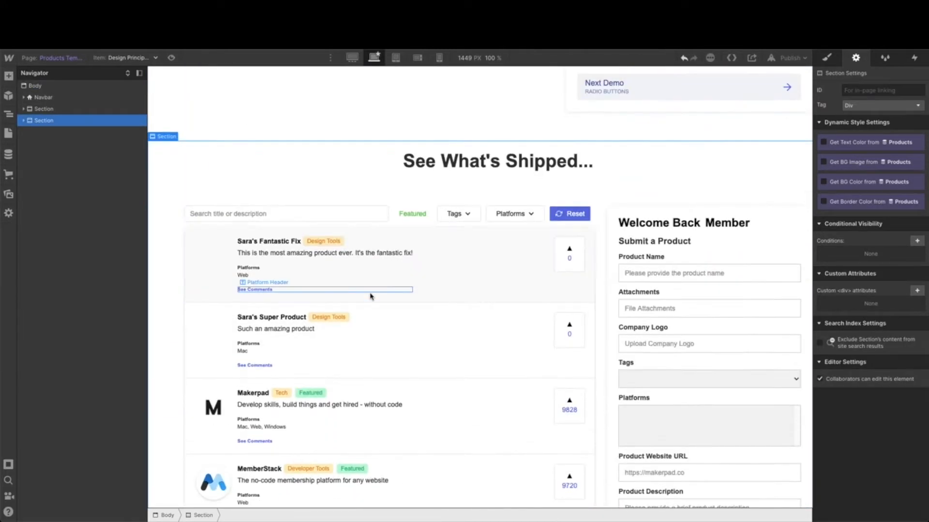
{"action": "scroll", "scroll_direction": "down", "scroll_amount": 3}
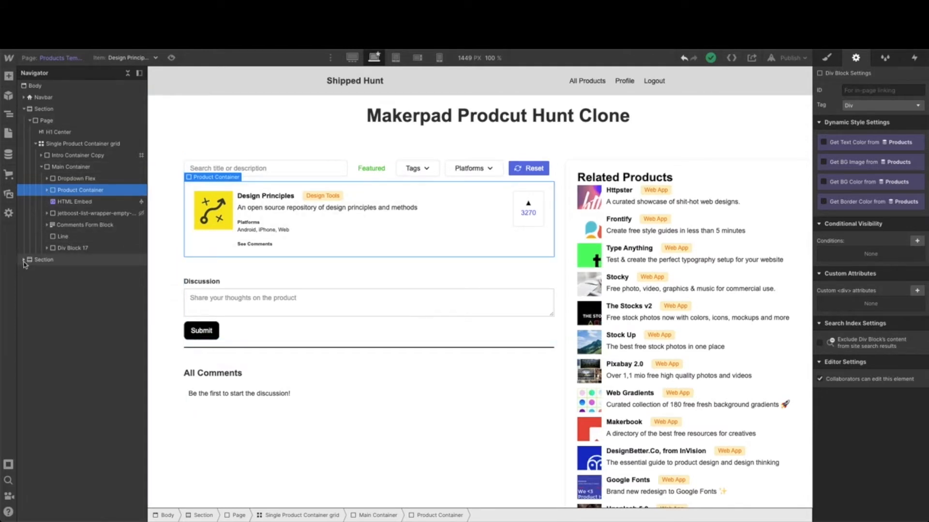
Move the Product Container out of the Collection List into the search and filter row
{"action": "left_click", "coordinate": [29, 261]}
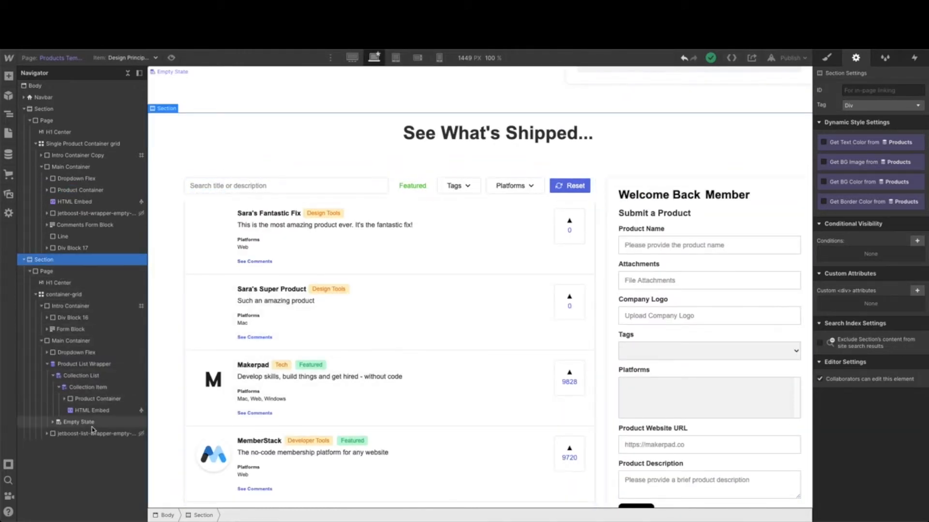
{"action": "left_click", "coordinate": [85, 363]}
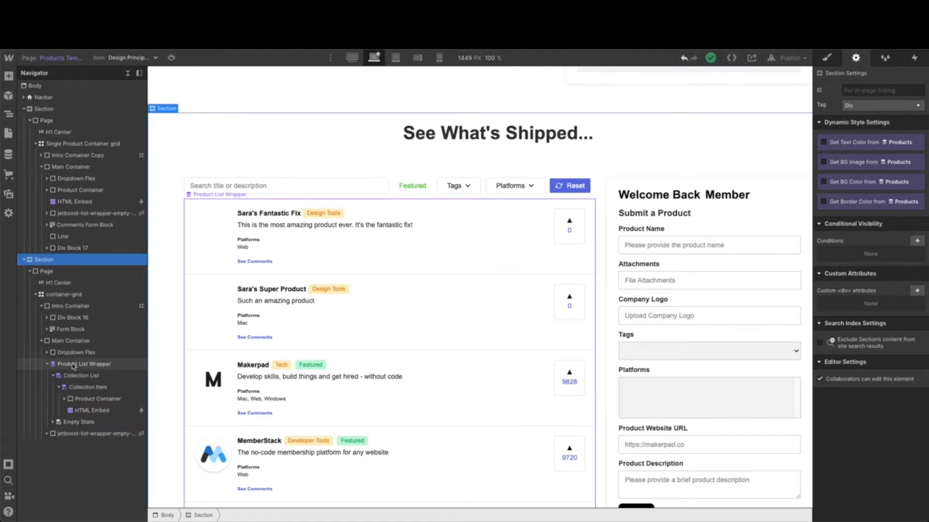
{"action": "mouse_move", "coordinate": [73, 368]}
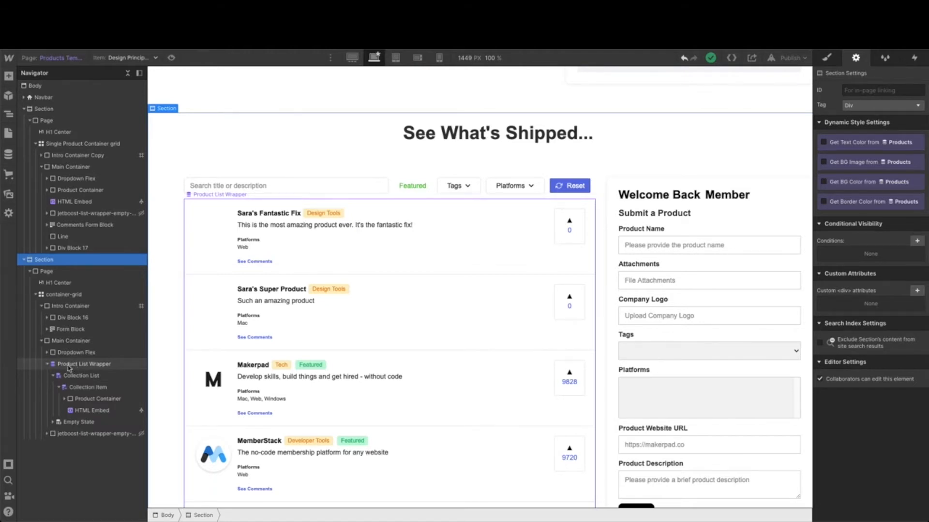
{"action": "left_click", "coordinate": [96, 399]}
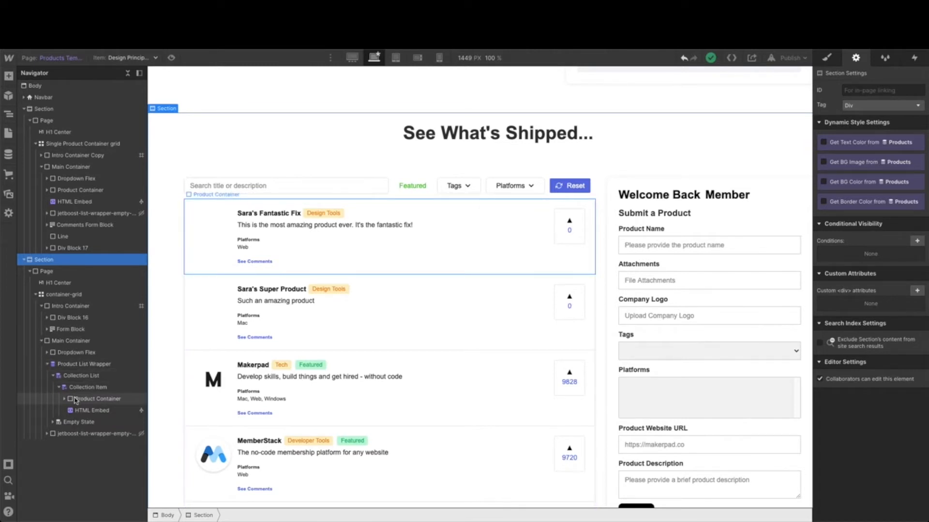
{"action": "left_click", "coordinate": [97, 398]}
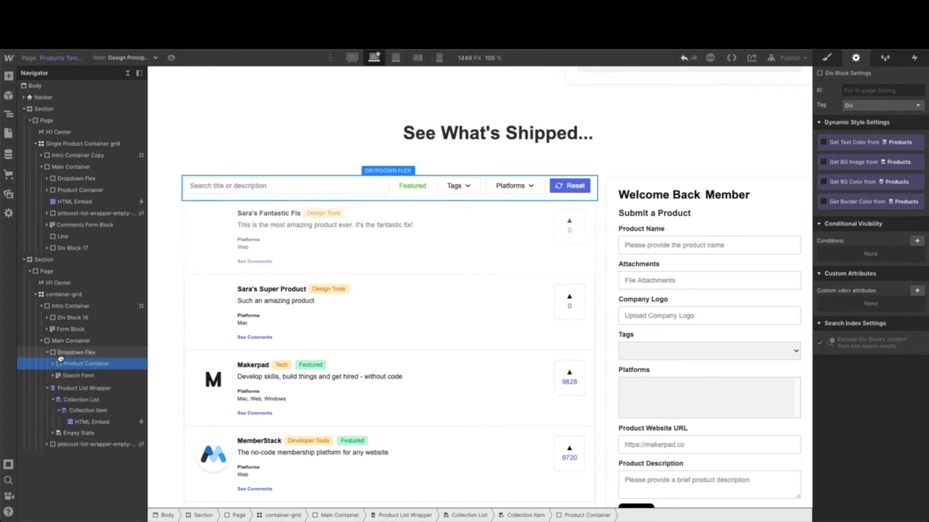
{"action": "left_click", "coordinate": [86, 364]}
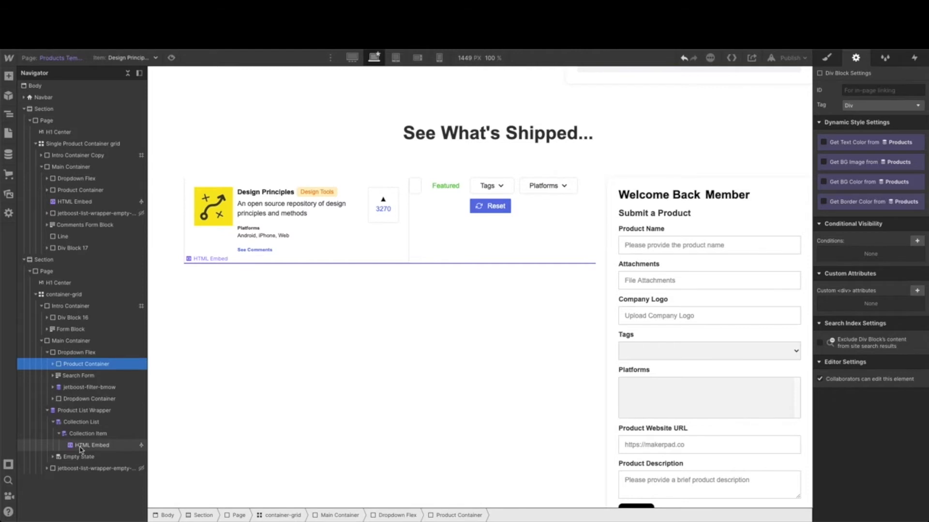
Move the HTML Embed into the Main Container and delete the Product List Wrapper
{"action": "left_click", "coordinate": [92, 445]}
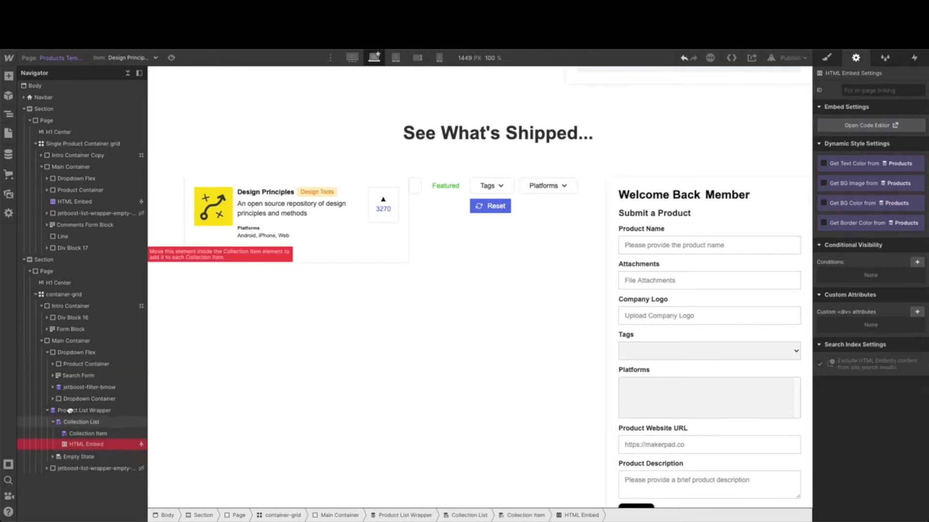
{"action": "left_click", "coordinate": [75, 410]}
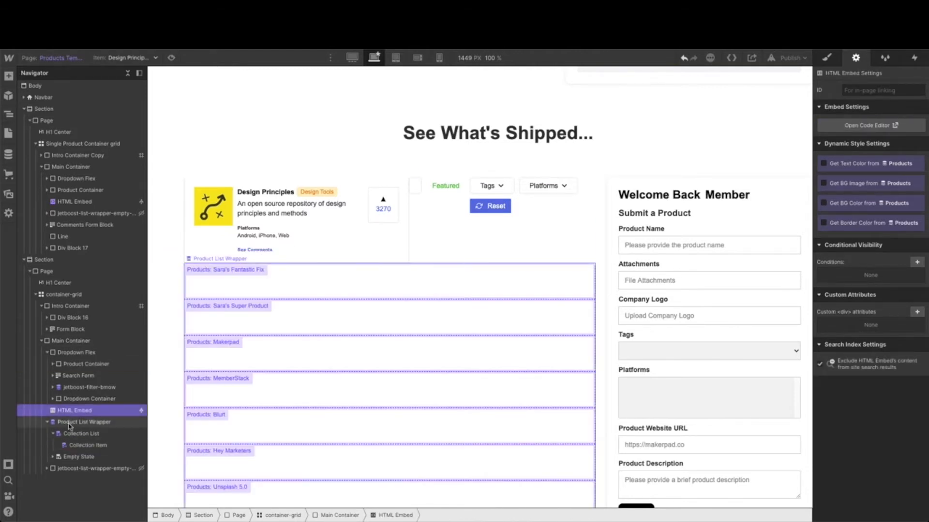
{"action": "left_click", "coordinate": [95, 422]}
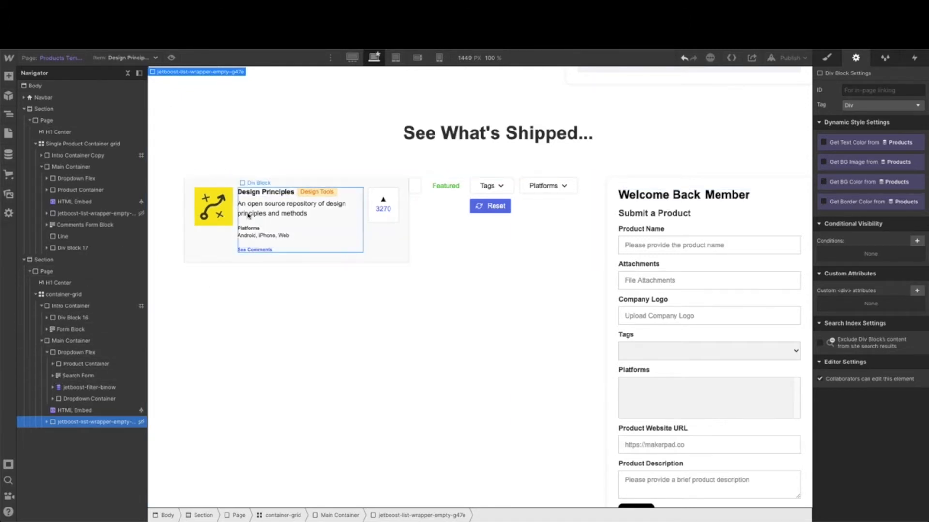
Place the single product card directly below the Dropdown Flex filter row
{"action": "left_click", "coordinate": [85, 364]}
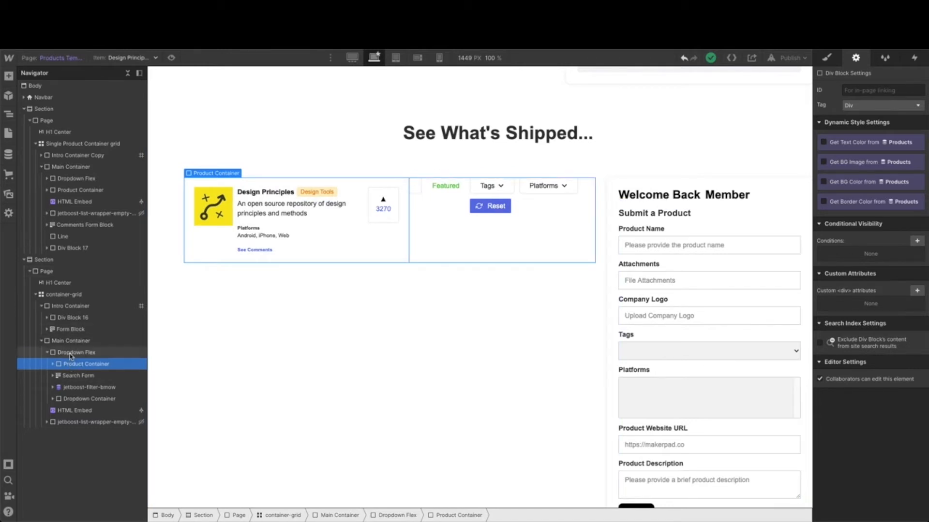
{"action": "left_click", "coordinate": [76, 352]}
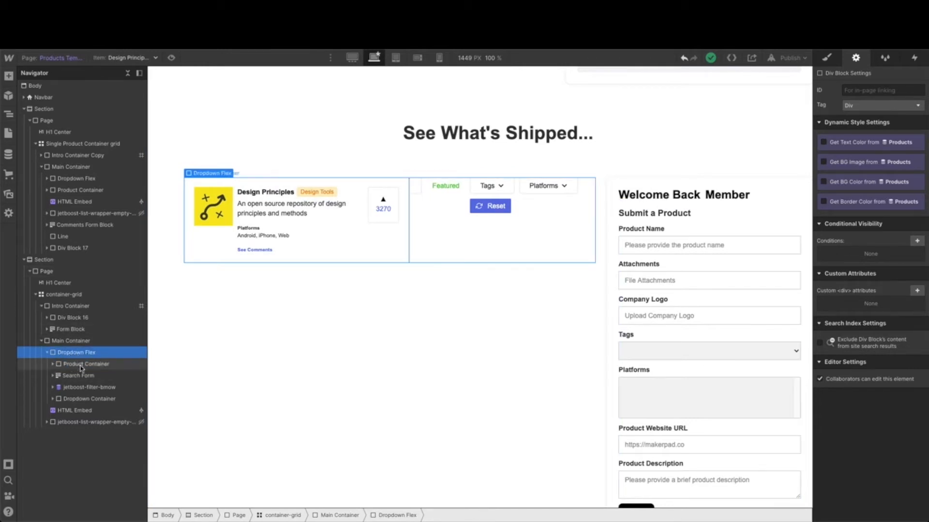
{"action": "left_click", "coordinate": [85, 364]}
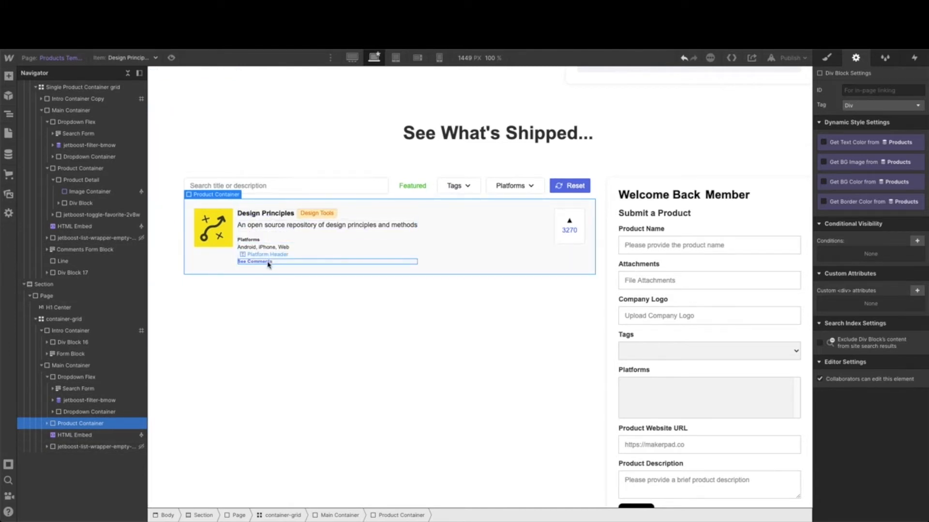
{"action": "left_click", "coordinate": [266, 253]}
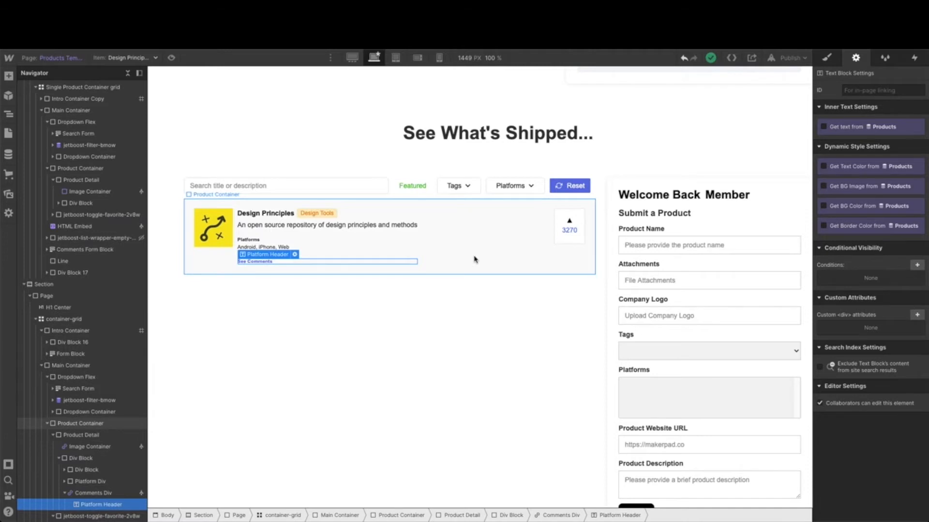
{"action": "left_click", "coordinate": [80, 422]}
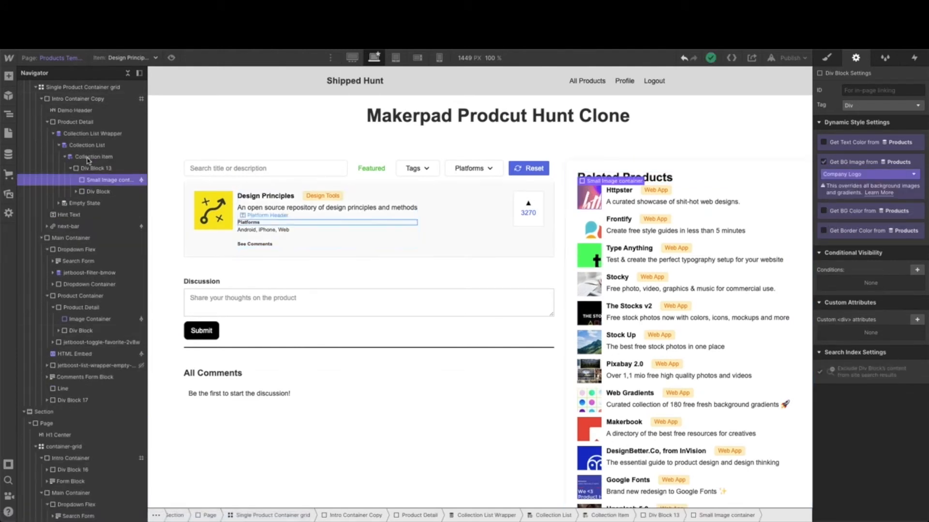
{"action": "left_click", "coordinate": [92, 132]}
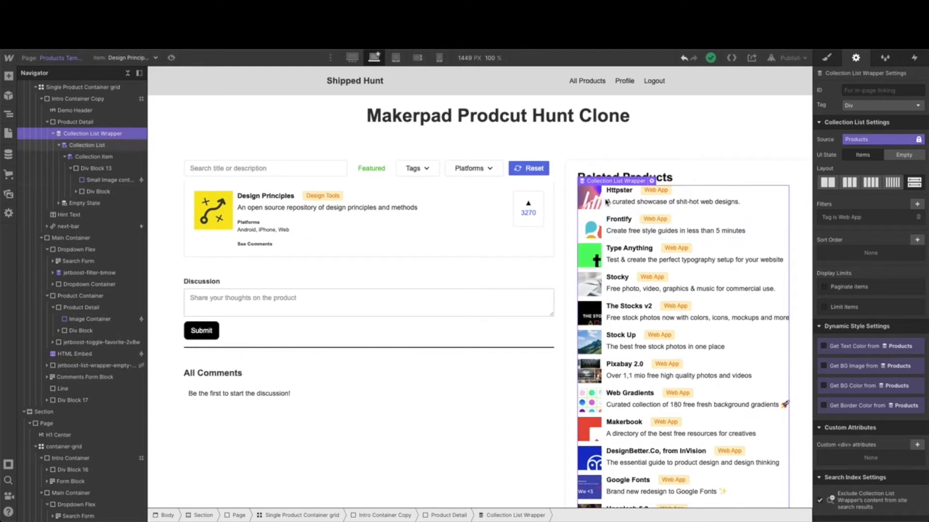
{"action": "left_click", "coordinate": [109, 179]}
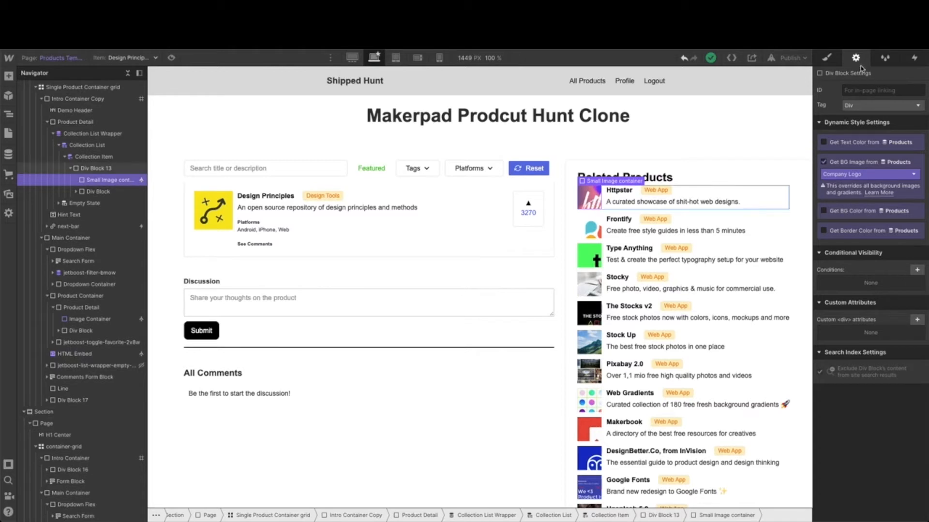
{"action": "left_click", "coordinate": [827, 57]}
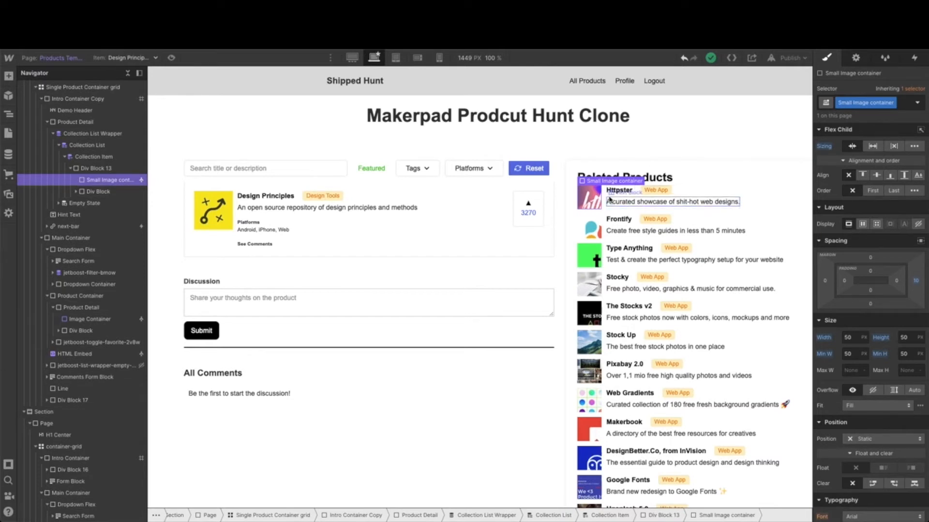
{"action": "left_click", "coordinate": [671, 201]}
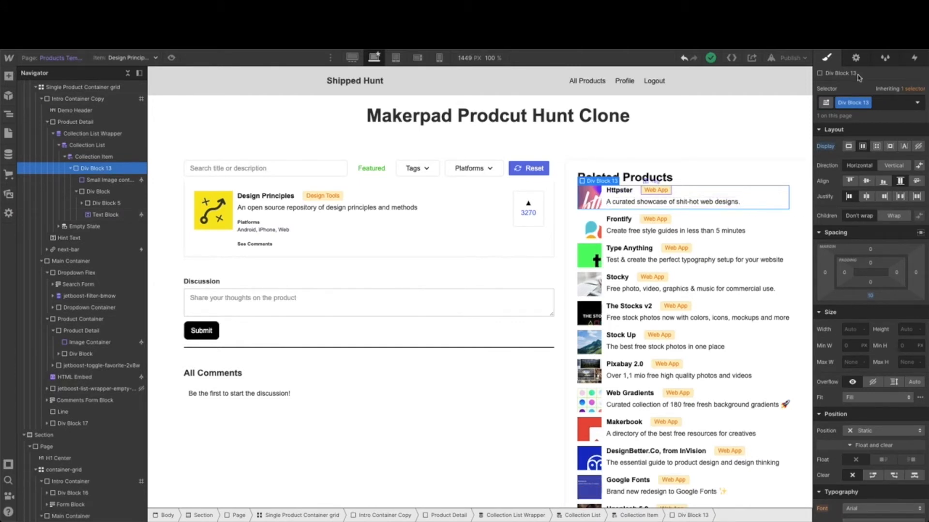
{"action": "left_click", "coordinate": [855, 57]}
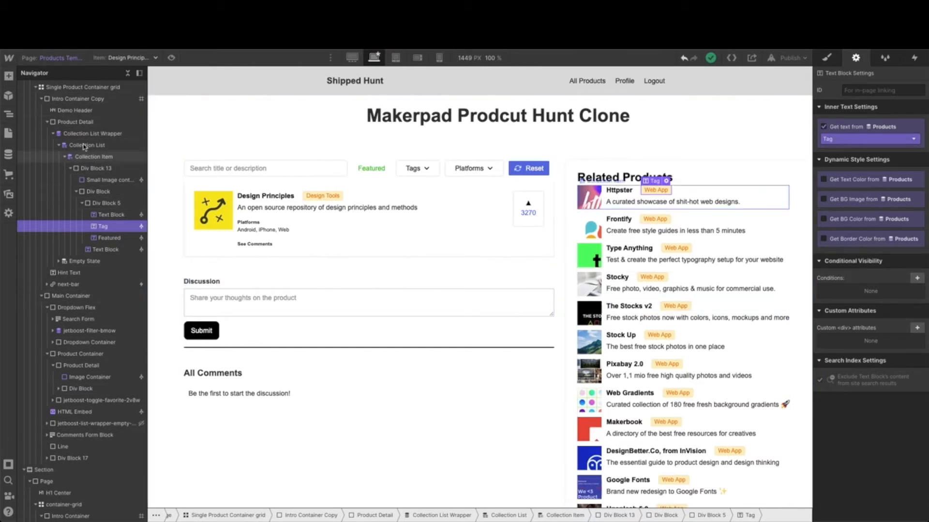
{"action": "left_click", "coordinate": [92, 134]}
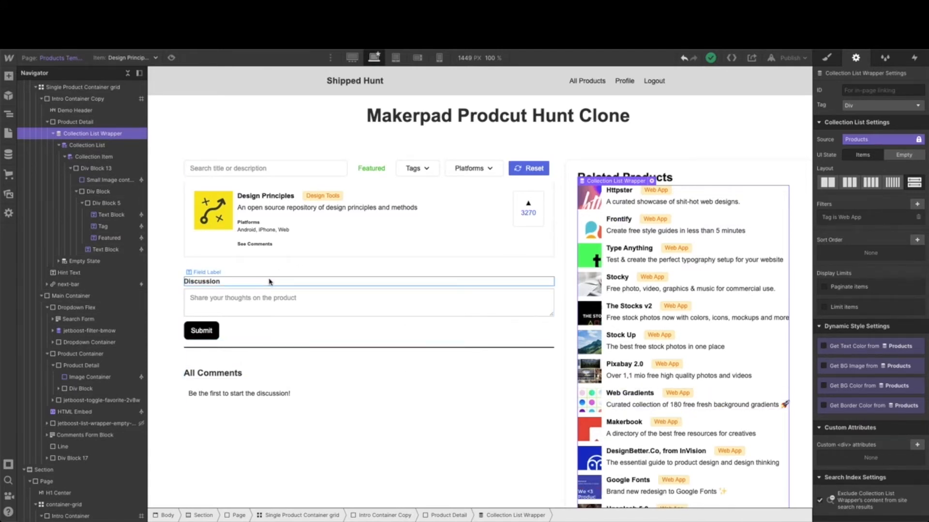
Select the Comments Form Block and view the Products Template custom reload script
{"action": "left_click", "coordinate": [82, 458]}
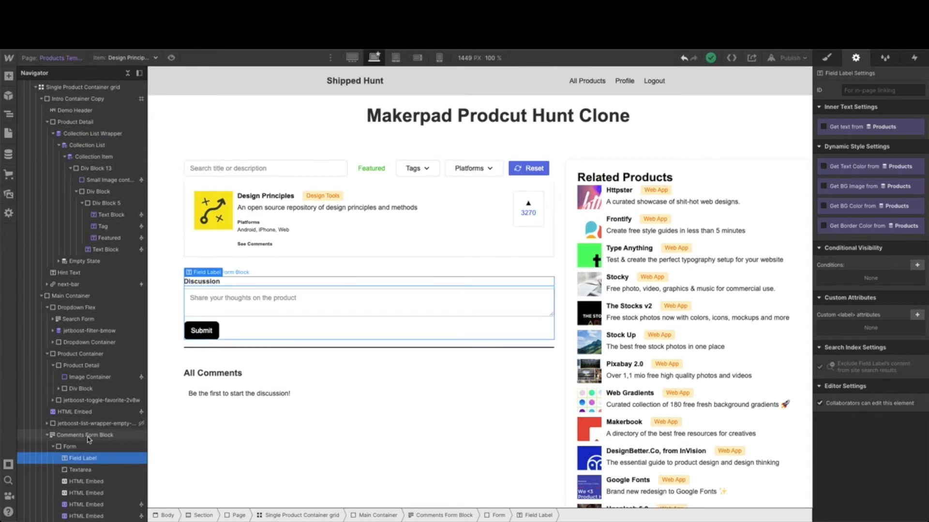
{"action": "left_click", "coordinate": [85, 434]}
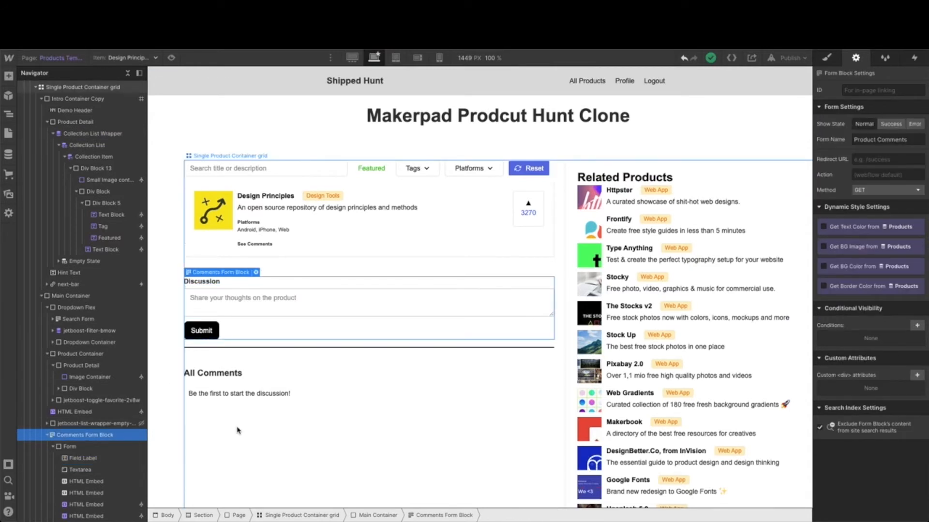
{"action": "left_click", "coordinate": [239, 394]}
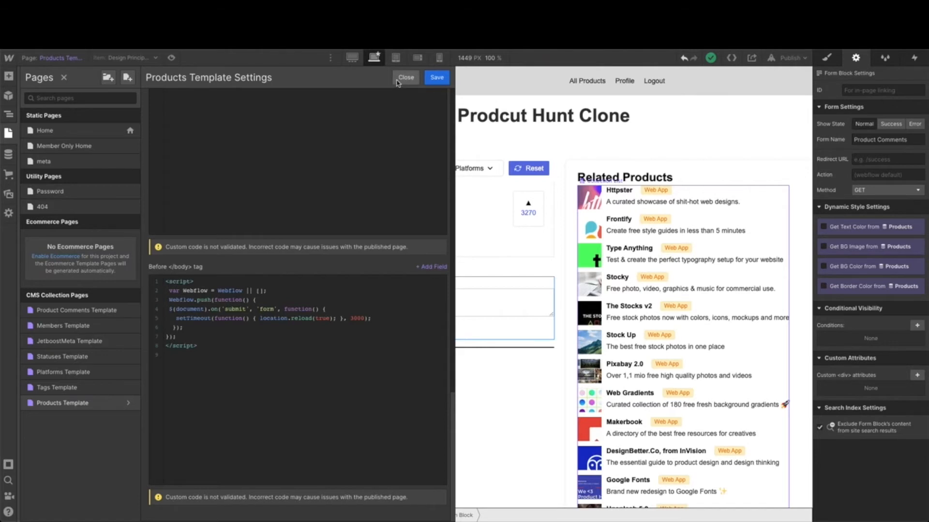
Close the page settings and select the comment Textarea in the form
{"action": "left_click", "coordinate": [405, 77]}
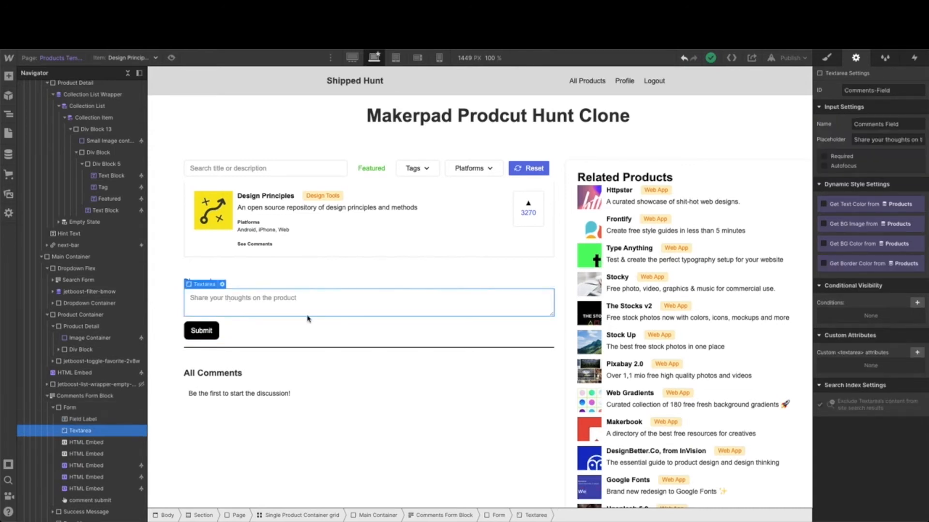
{"action": "mouse_move", "coordinate": [296, 322]}
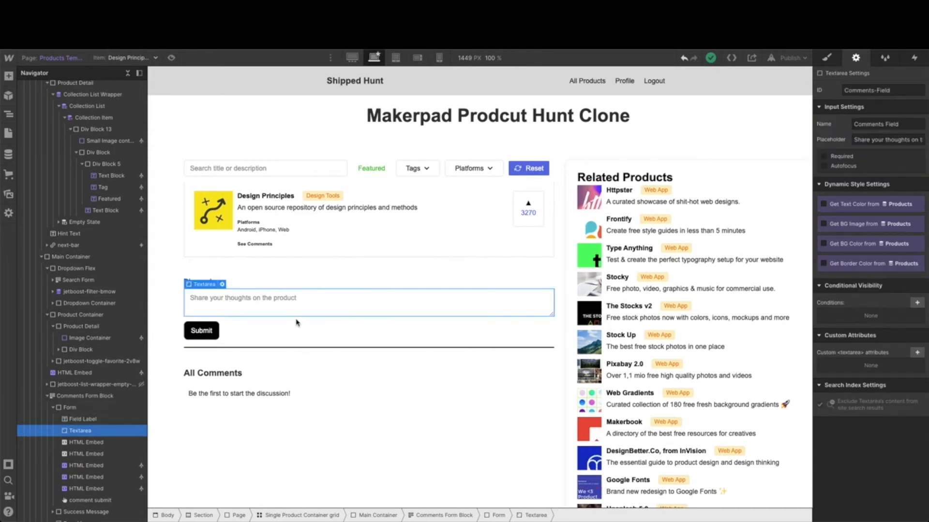
{"action": "left_click", "coordinate": [201, 331]}
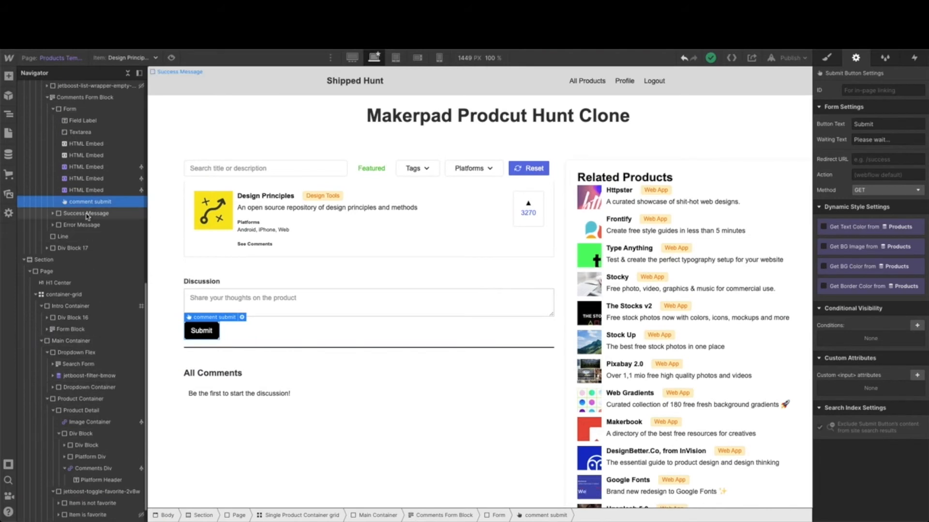
{"action": "left_click", "coordinate": [85, 213]}
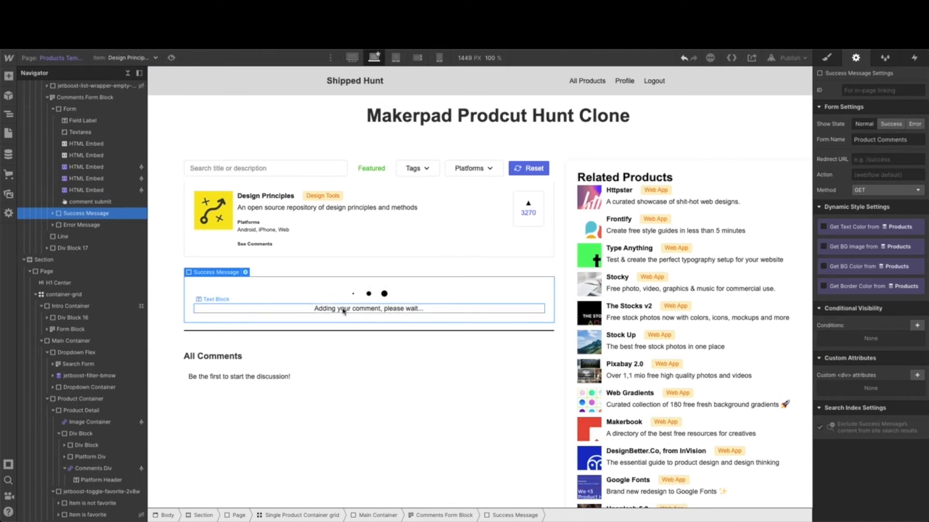
{"action": "mouse_move", "coordinate": [269, 346]}
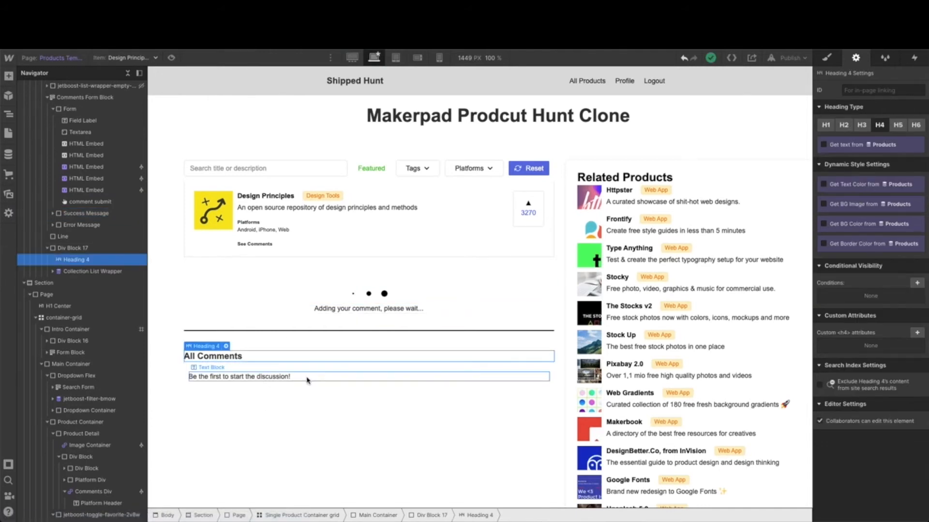
{"action": "left_click", "coordinate": [239, 376]}
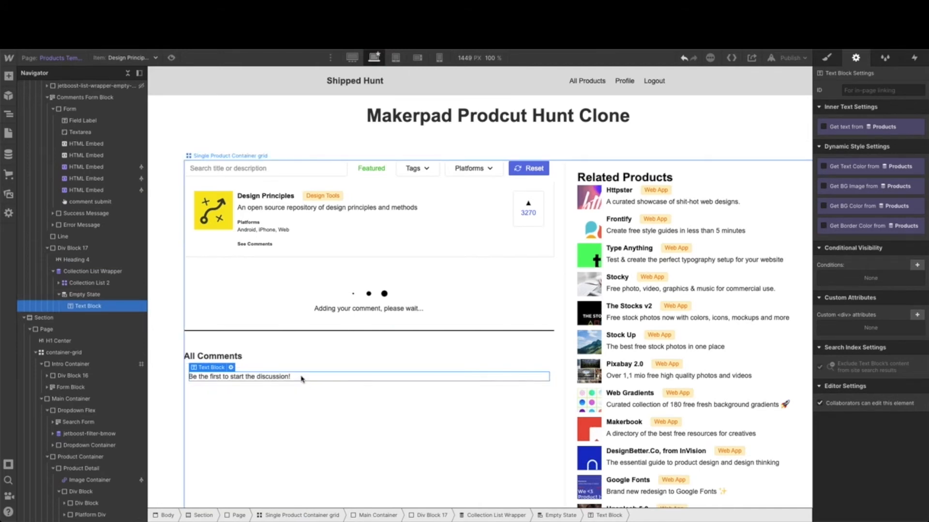
{"action": "left_click", "coordinate": [296, 368]}
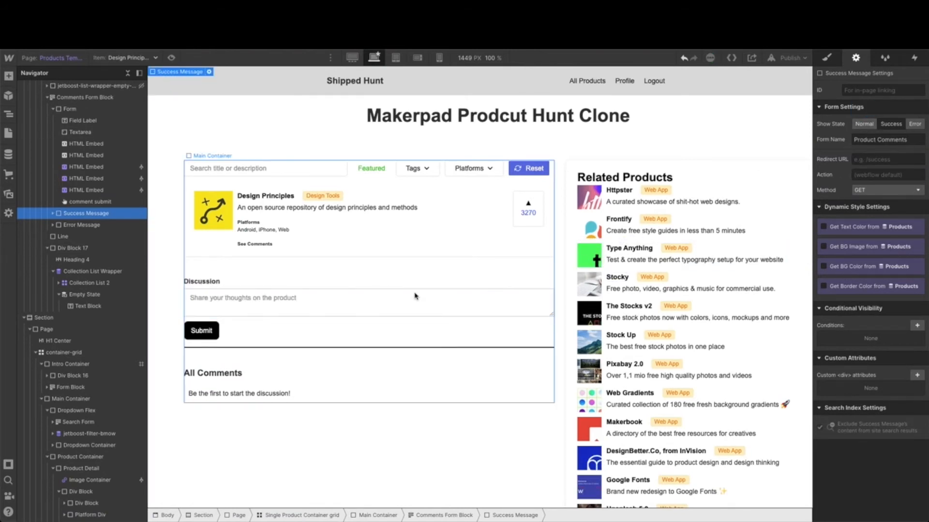
{"action": "left_click", "coordinate": [368, 303]}
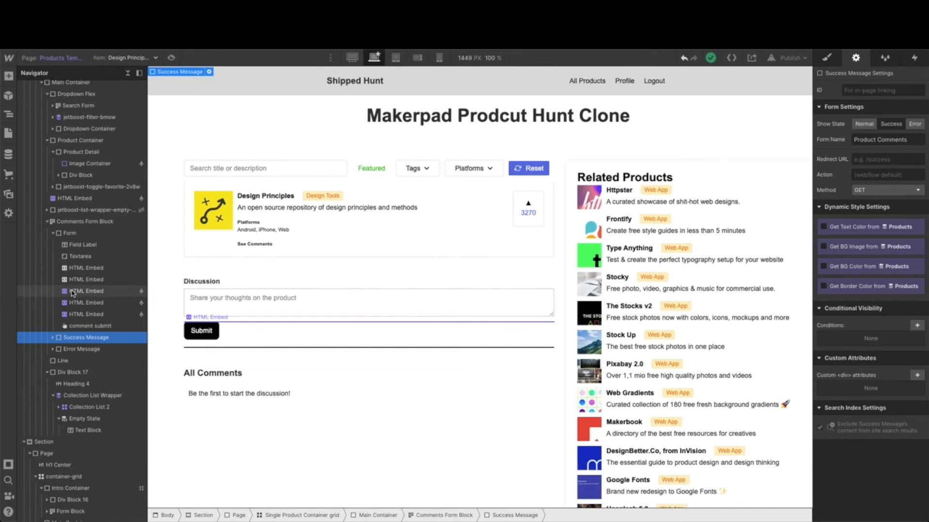
{"action": "left_click", "coordinate": [86, 291]}
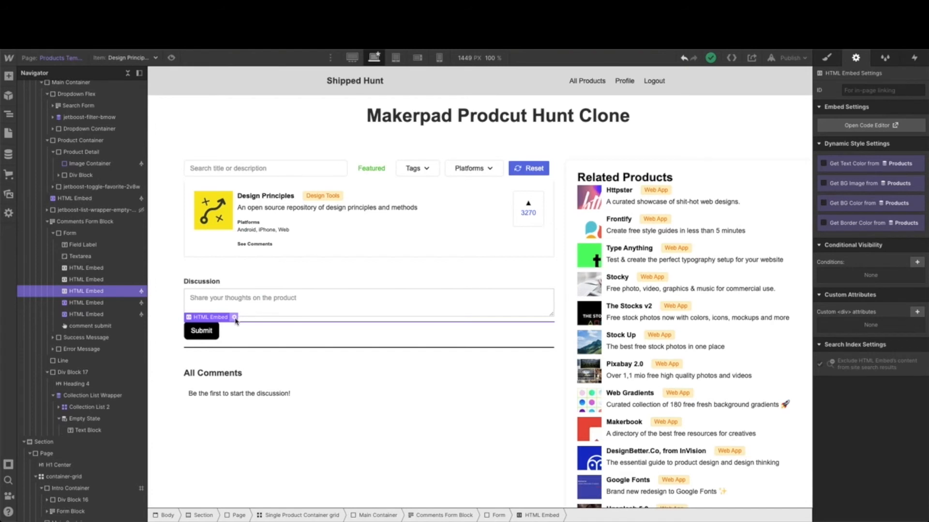
{"action": "left_click", "coordinate": [234, 317]}
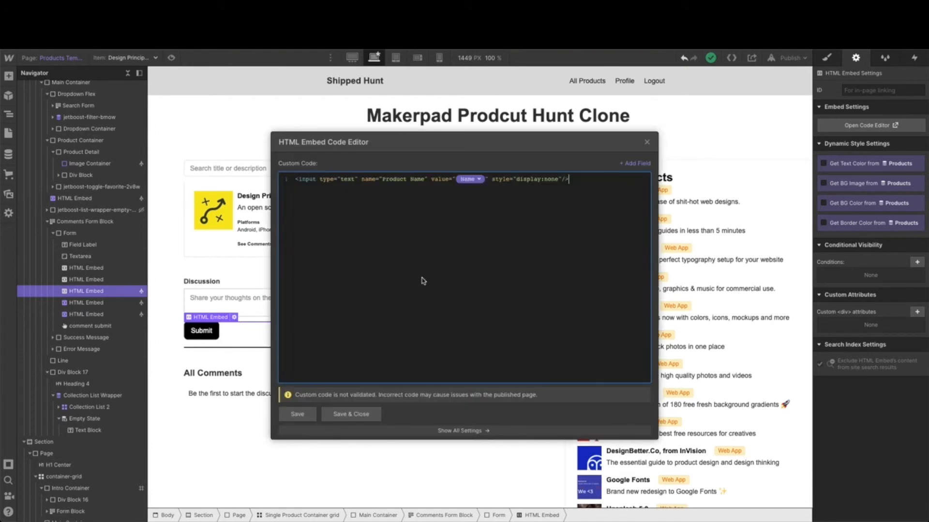
{"action": "mouse_move", "coordinate": [574, 190]}
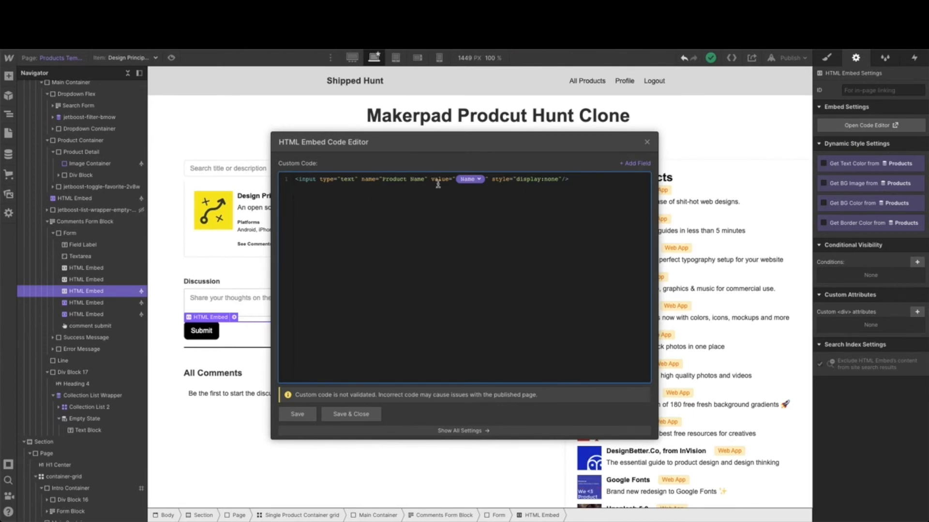
{"action": "mouse_move", "coordinate": [739, 279]}
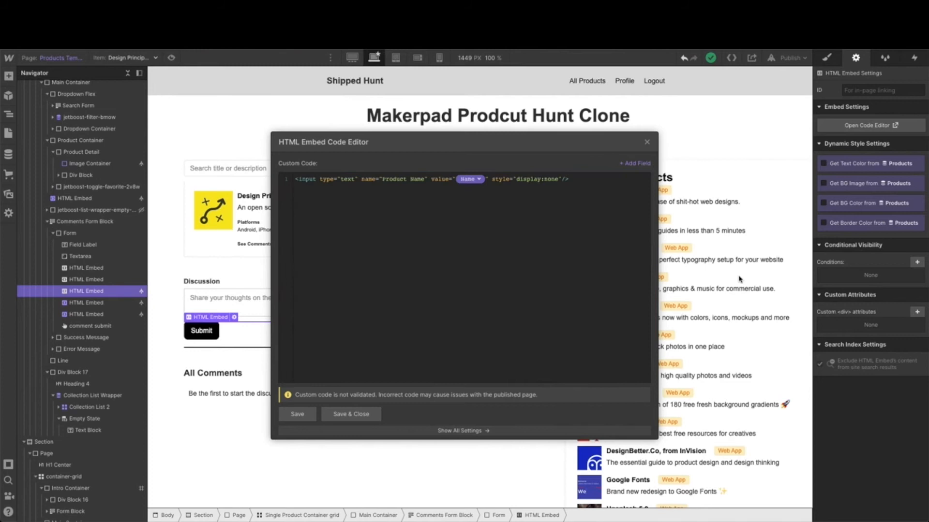
{"action": "mouse_move", "coordinate": [540, 271]}
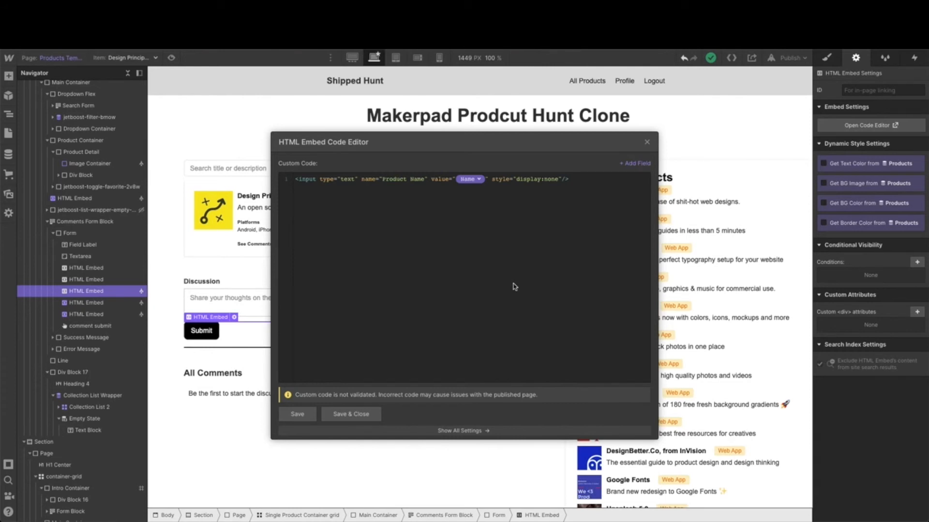
{"action": "mouse_move", "coordinate": [381, 189]}
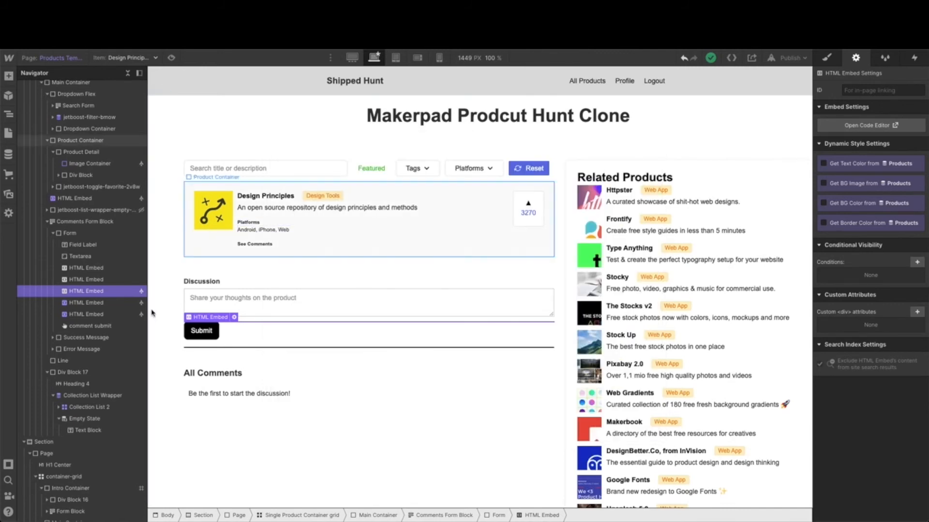
{"action": "left_click", "coordinate": [86, 303]}
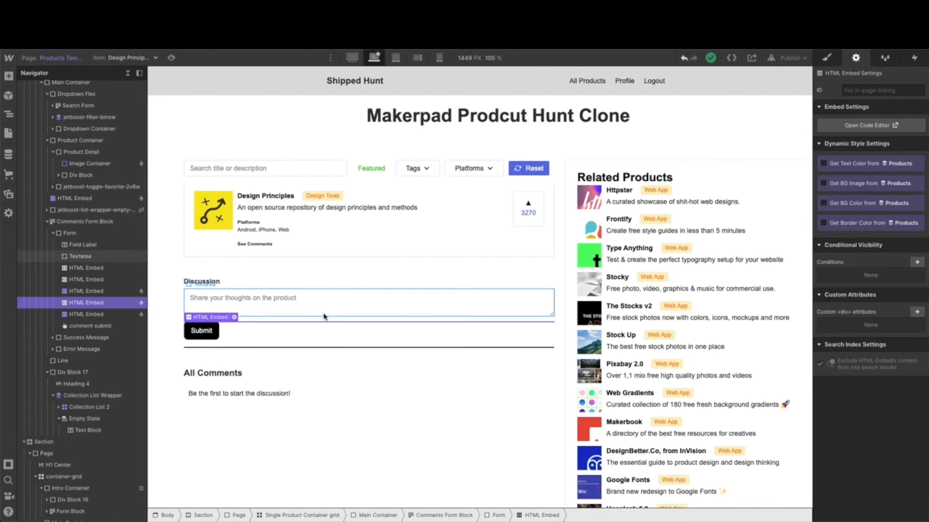
{"action": "mouse_move", "coordinate": [212, 343]}
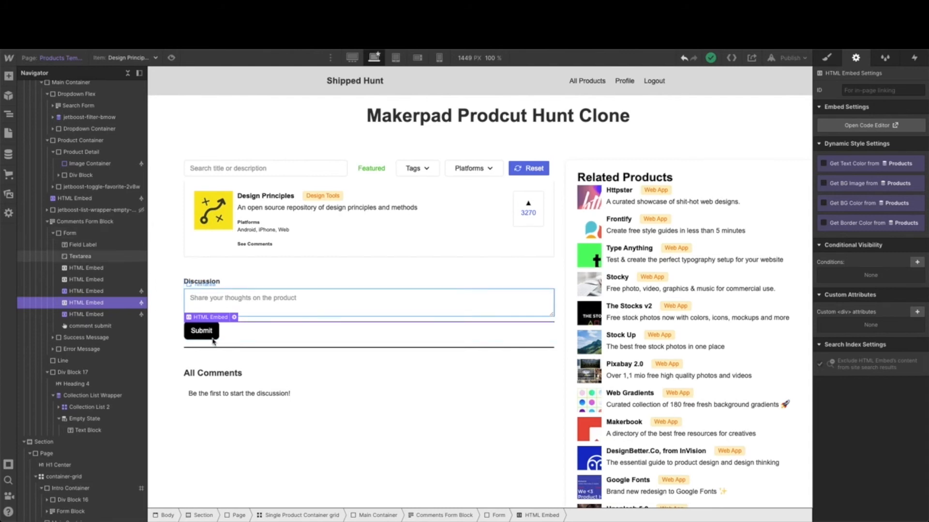
{"action": "mouse_move", "coordinate": [307, 310]}
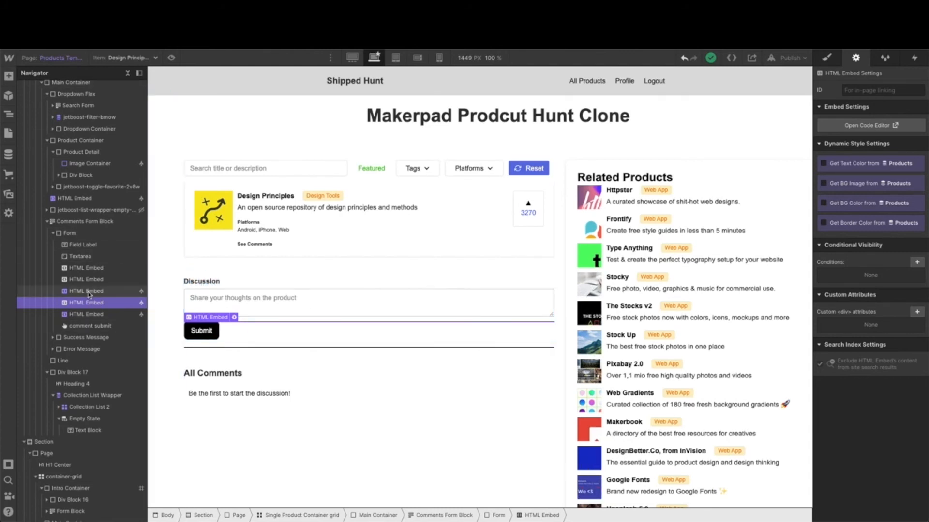
{"action": "left_click", "coordinate": [86, 278]}
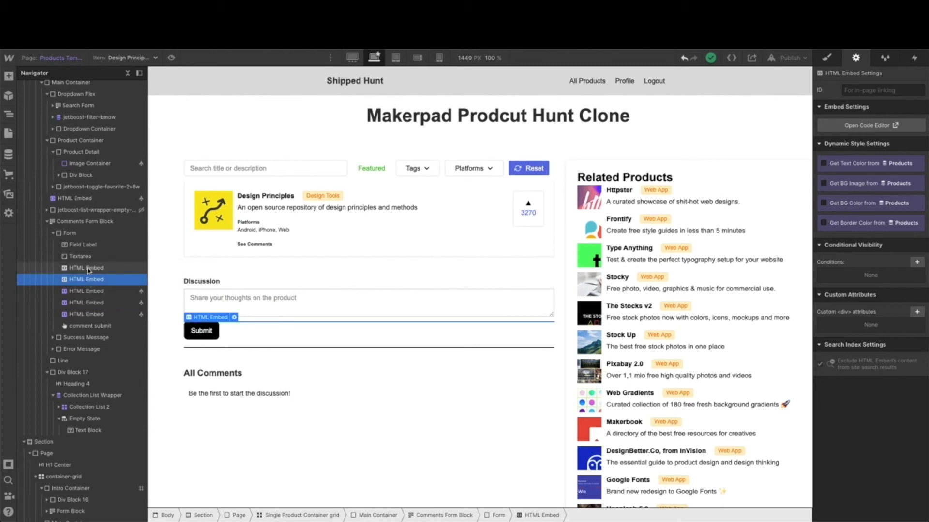
{"action": "left_click", "coordinate": [86, 268]}
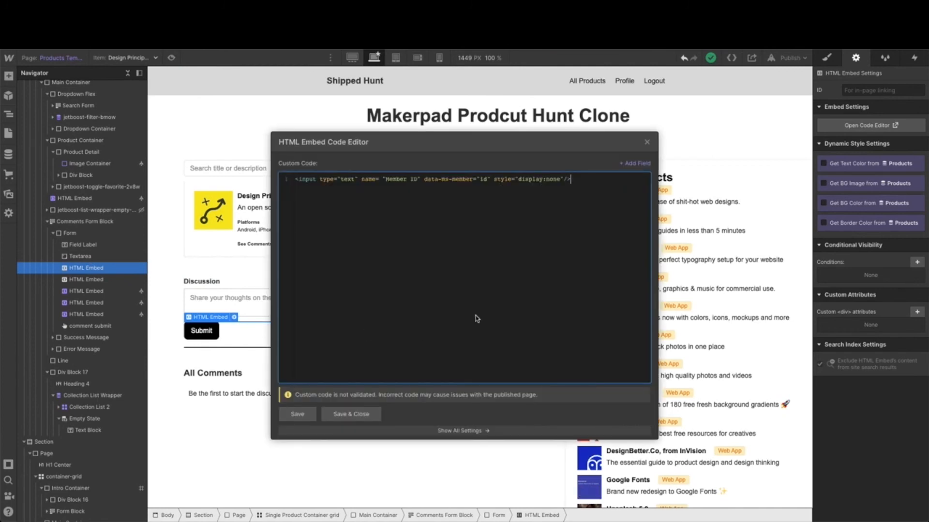
{"action": "mouse_move", "coordinate": [533, 276]}
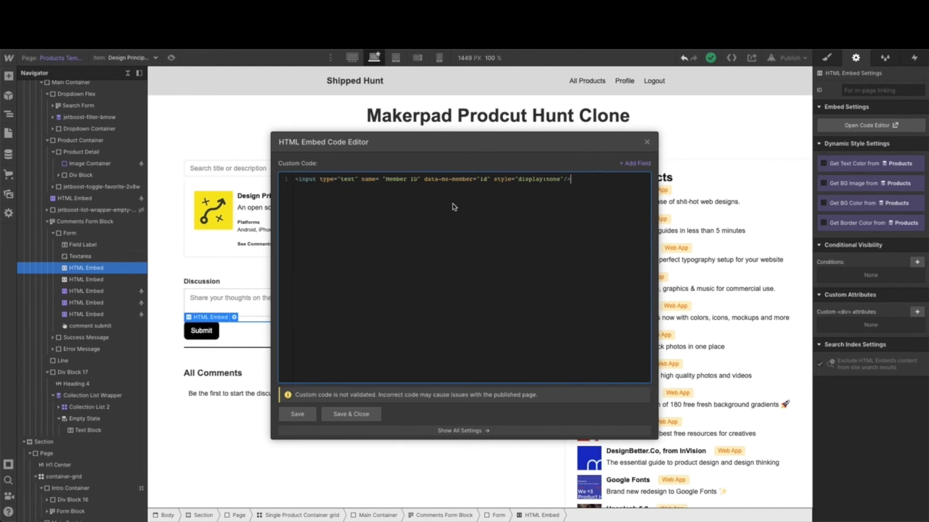
{"action": "mouse_move", "coordinate": [460, 249]}
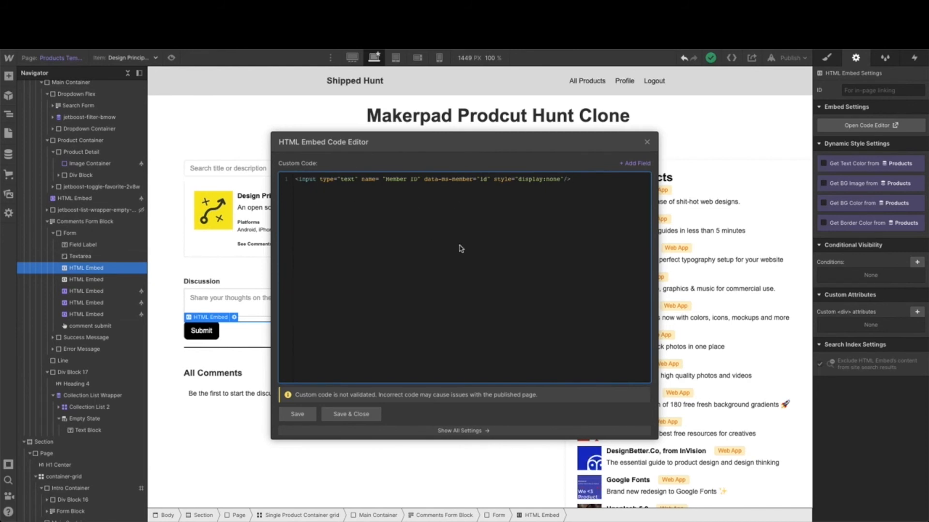
{"action": "mouse_move", "coordinate": [618, 214]}
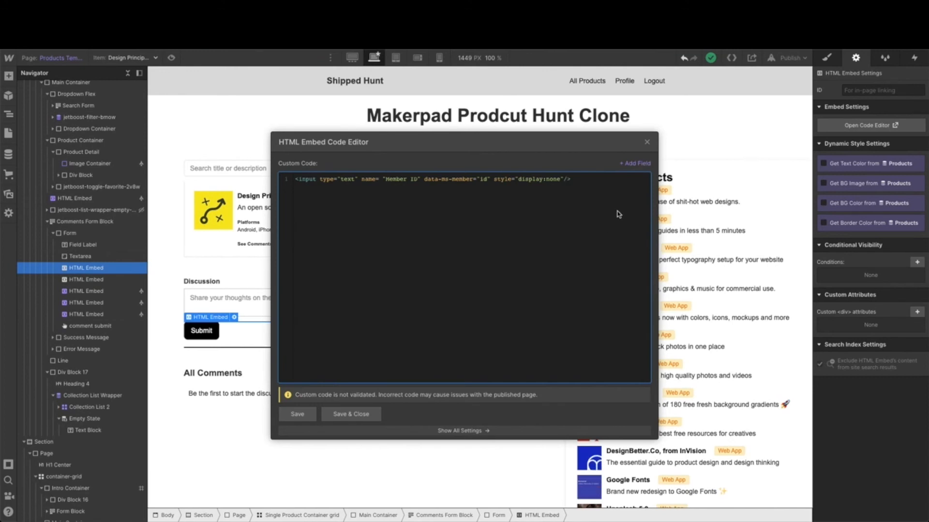
{"action": "mouse_move", "coordinate": [592, 251]}
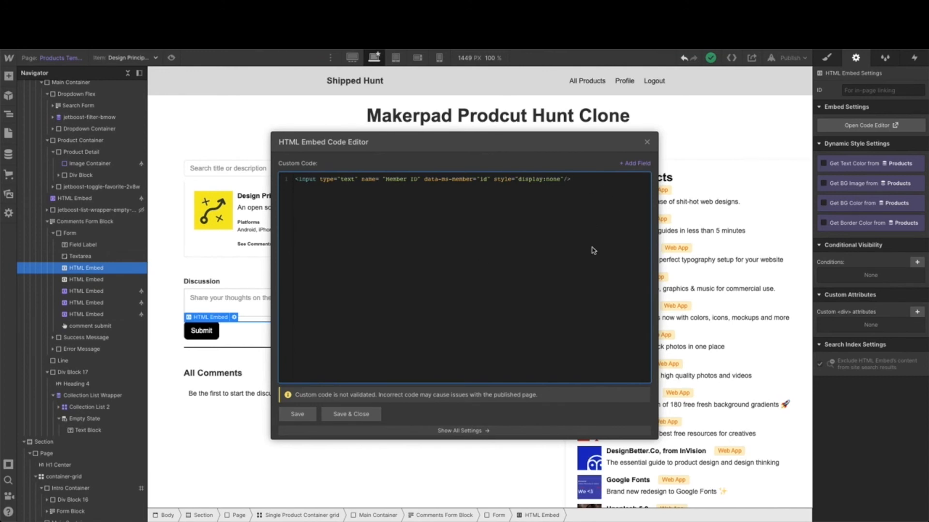
{"action": "mouse_move", "coordinate": [422, 218]}
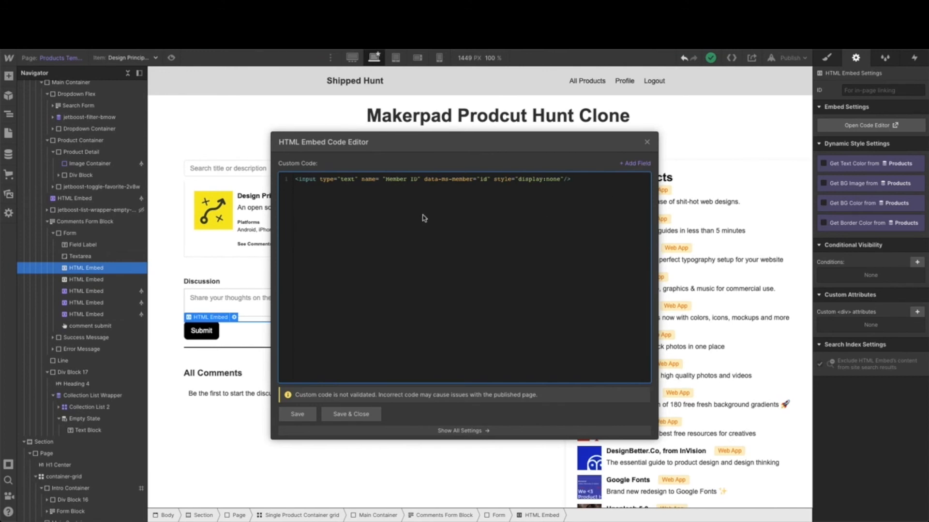
{"action": "mouse_move", "coordinate": [632, 151]}
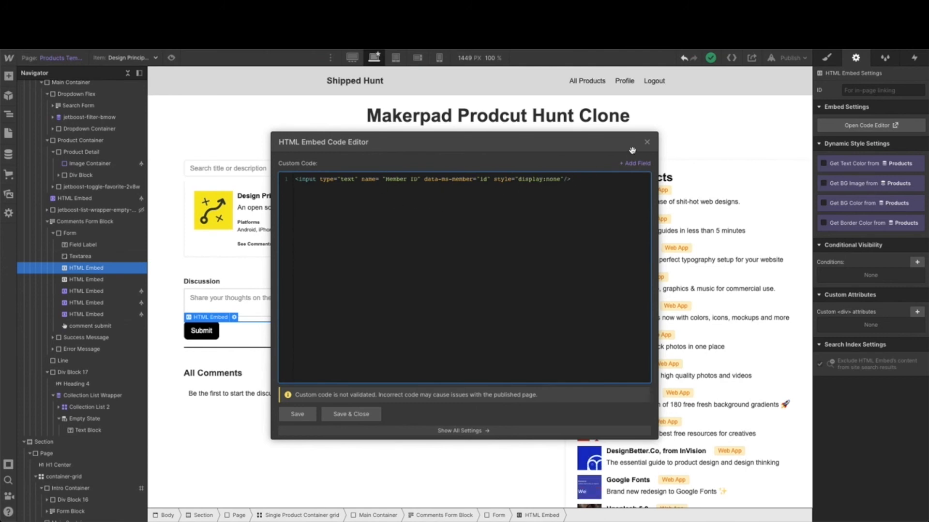
{"action": "left_click", "coordinate": [646, 141]}
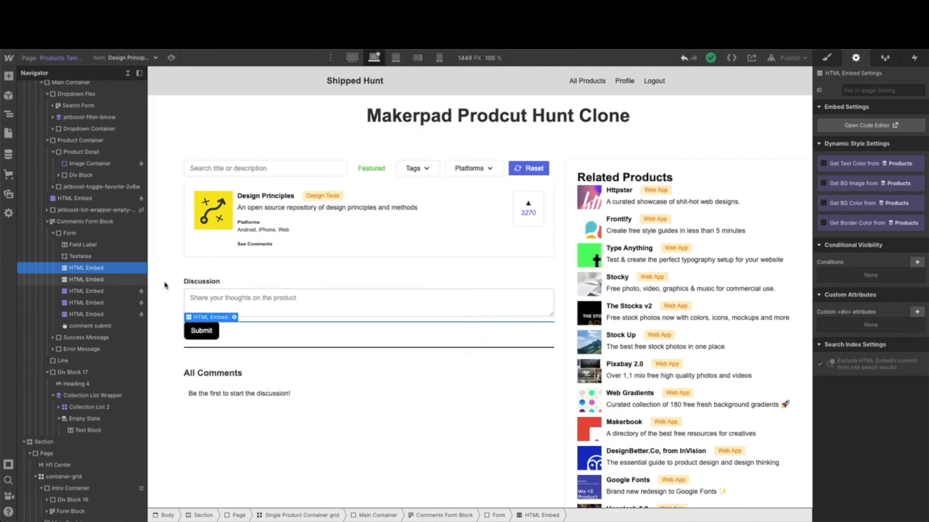
{"action": "left_click", "coordinate": [869, 124]}
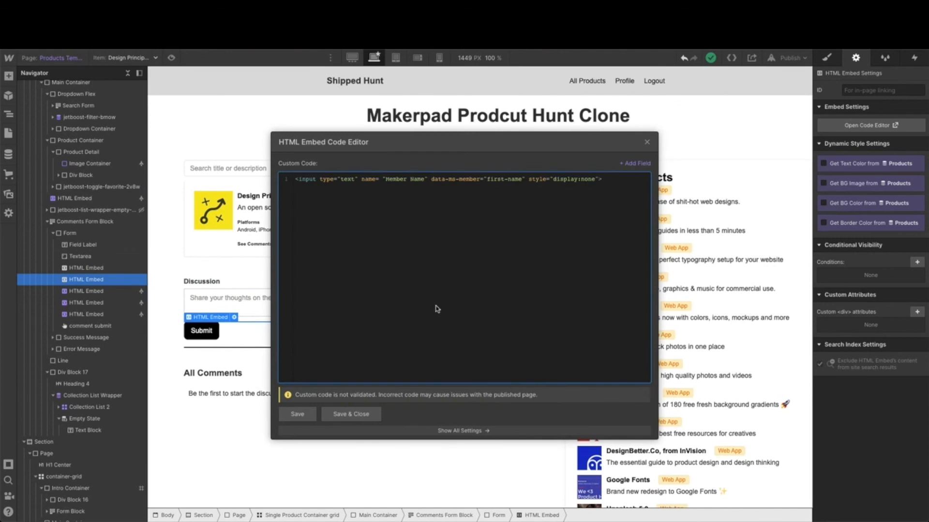
{"action": "left_click", "coordinate": [350, 414]}
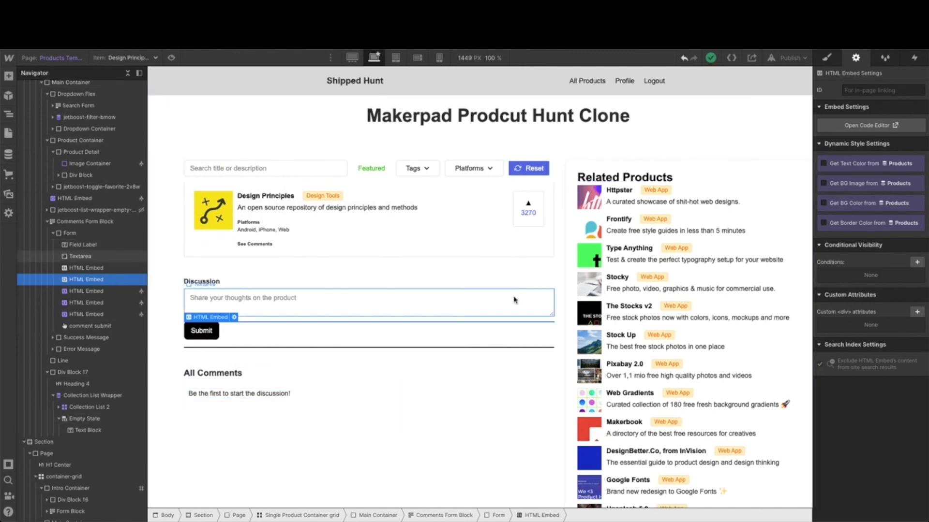
{"action": "left_click", "coordinate": [586, 80]}
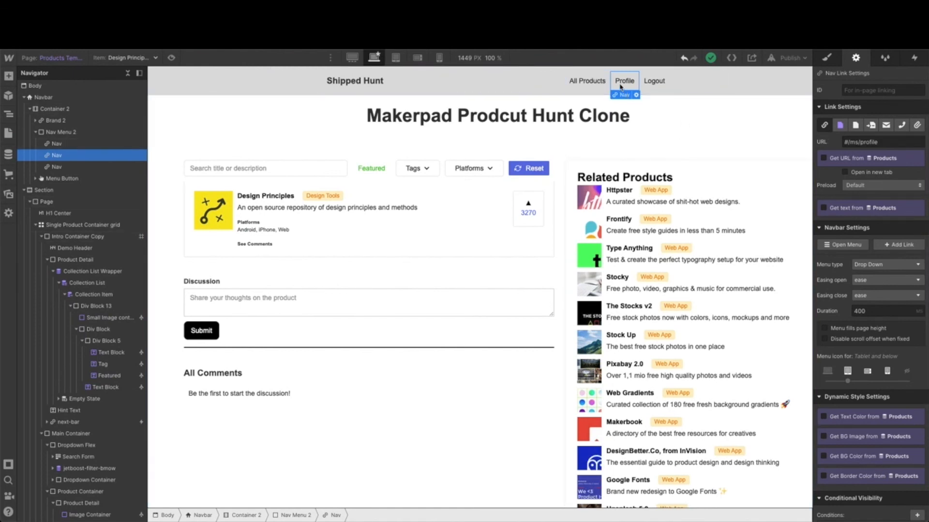
{"action": "left_click", "coordinate": [654, 80]}
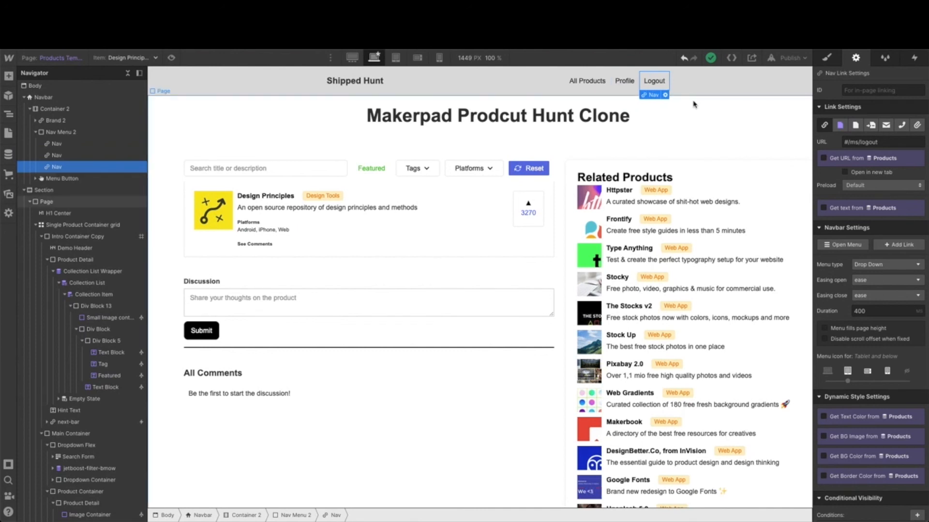
{"action": "mouse_move", "coordinate": [667, 80]}
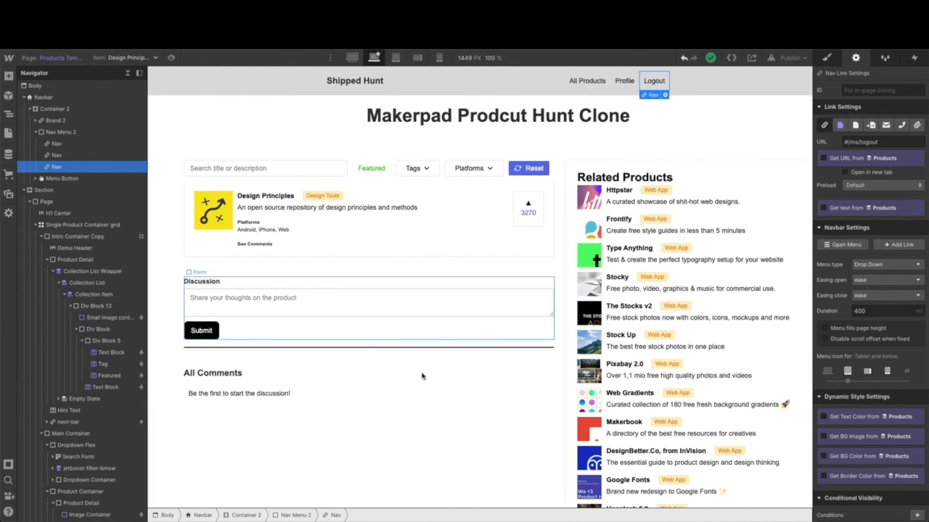
{"action": "left_click", "coordinate": [239, 394]}
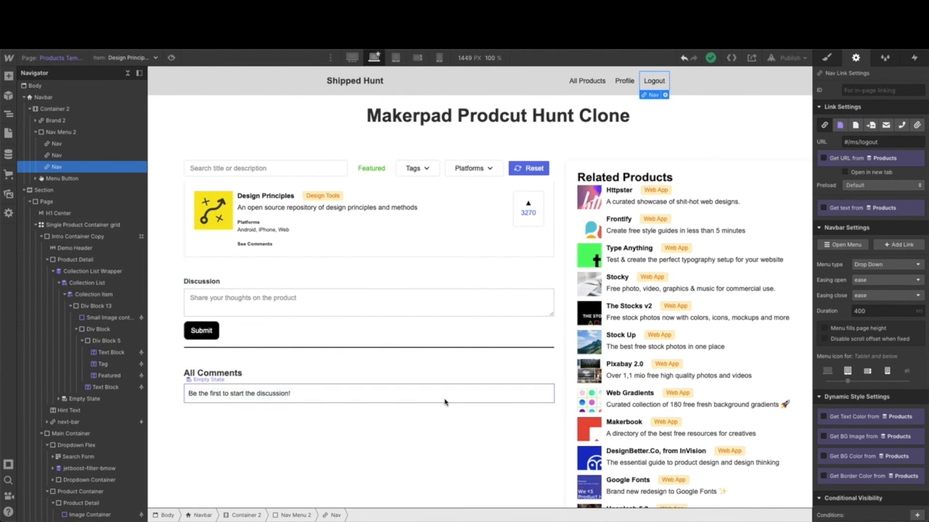
{"action": "left_click", "coordinate": [368, 393]}
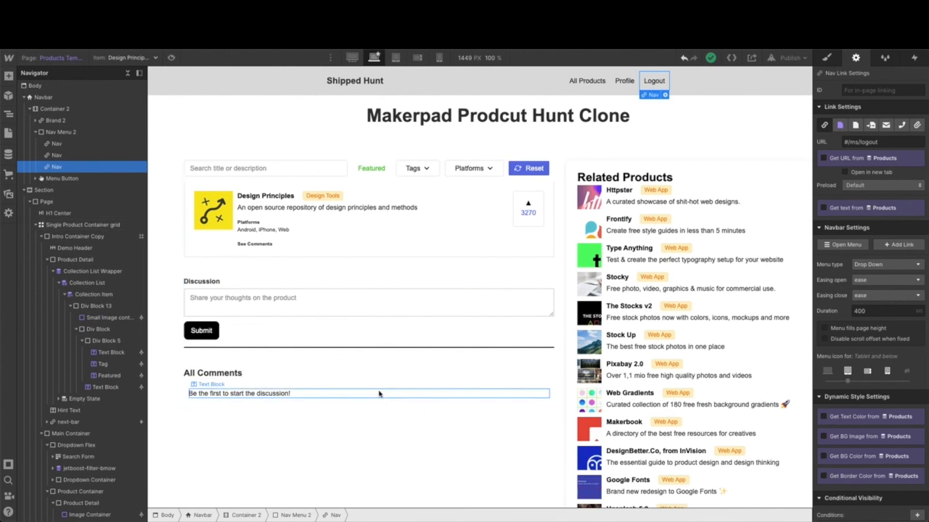